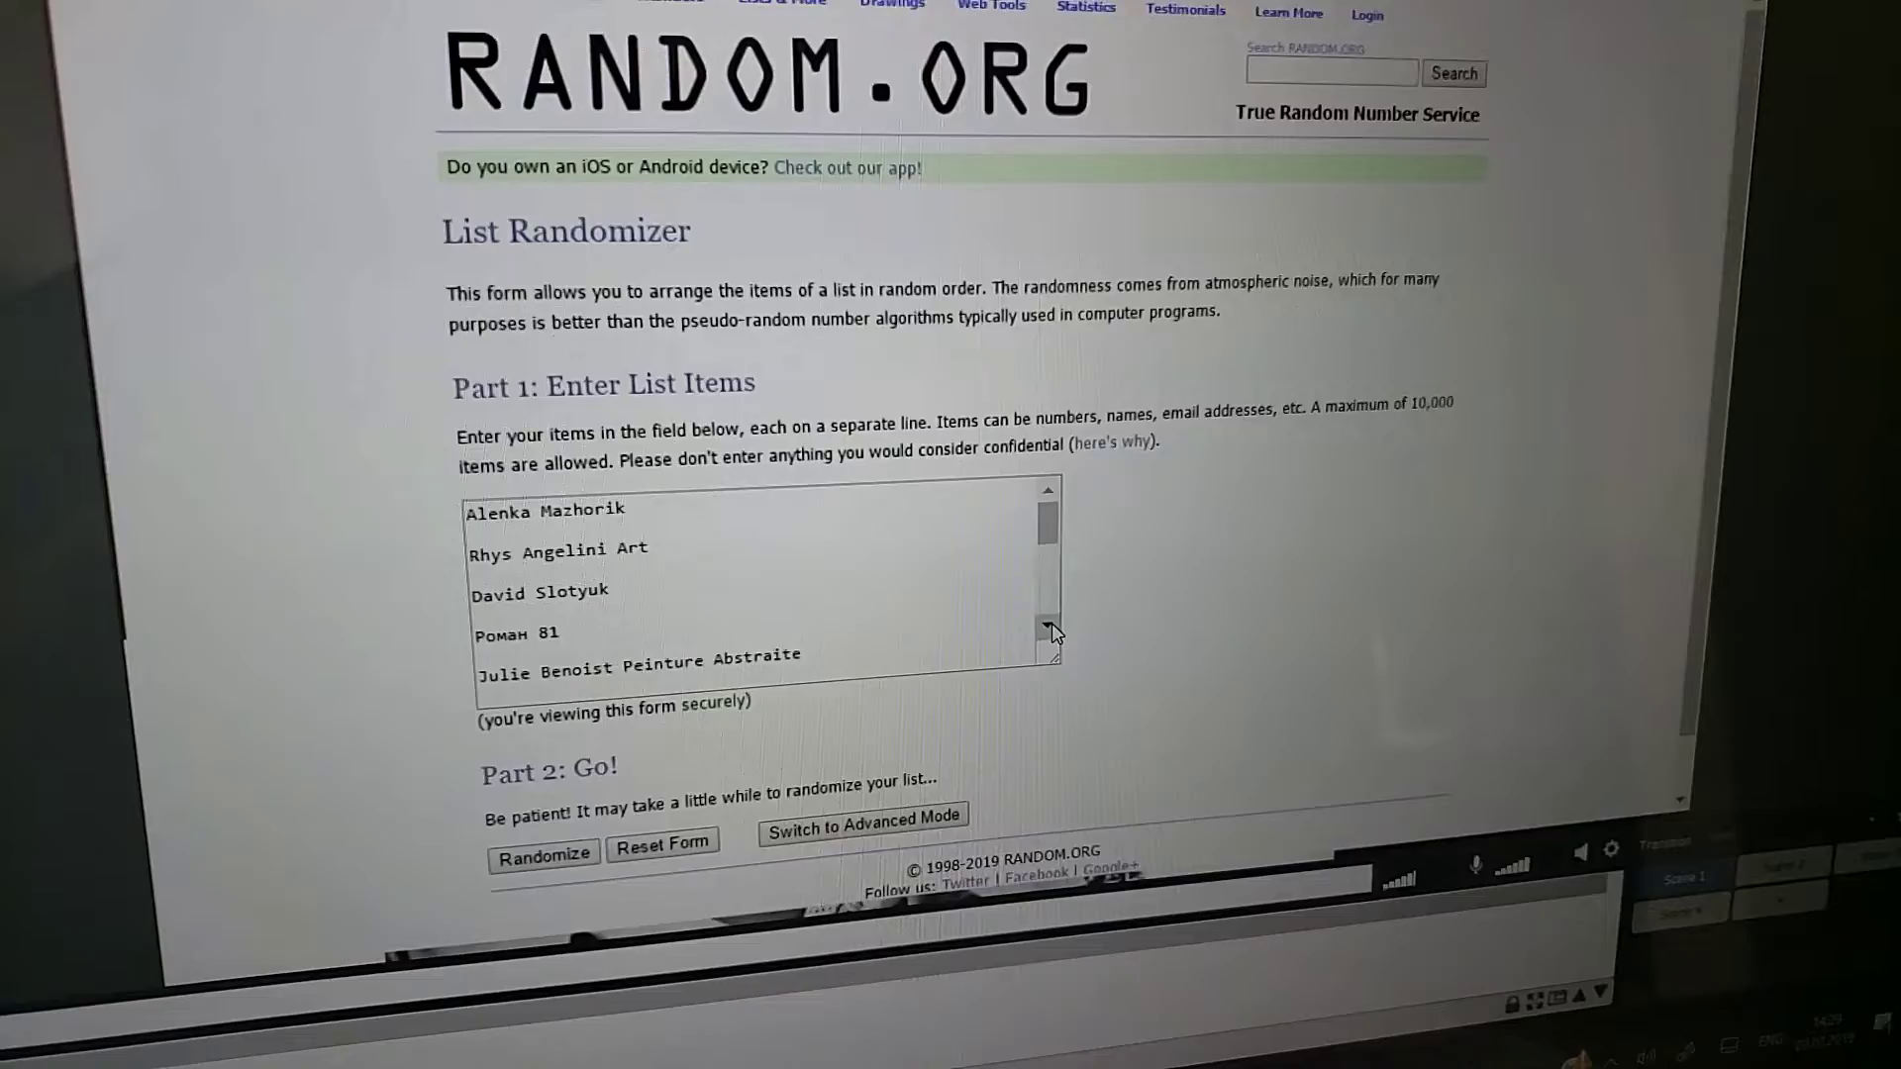
- Randomize the 27 giveaway entrant names and scroll through the timestamped numbered results
scroll("down", 3)
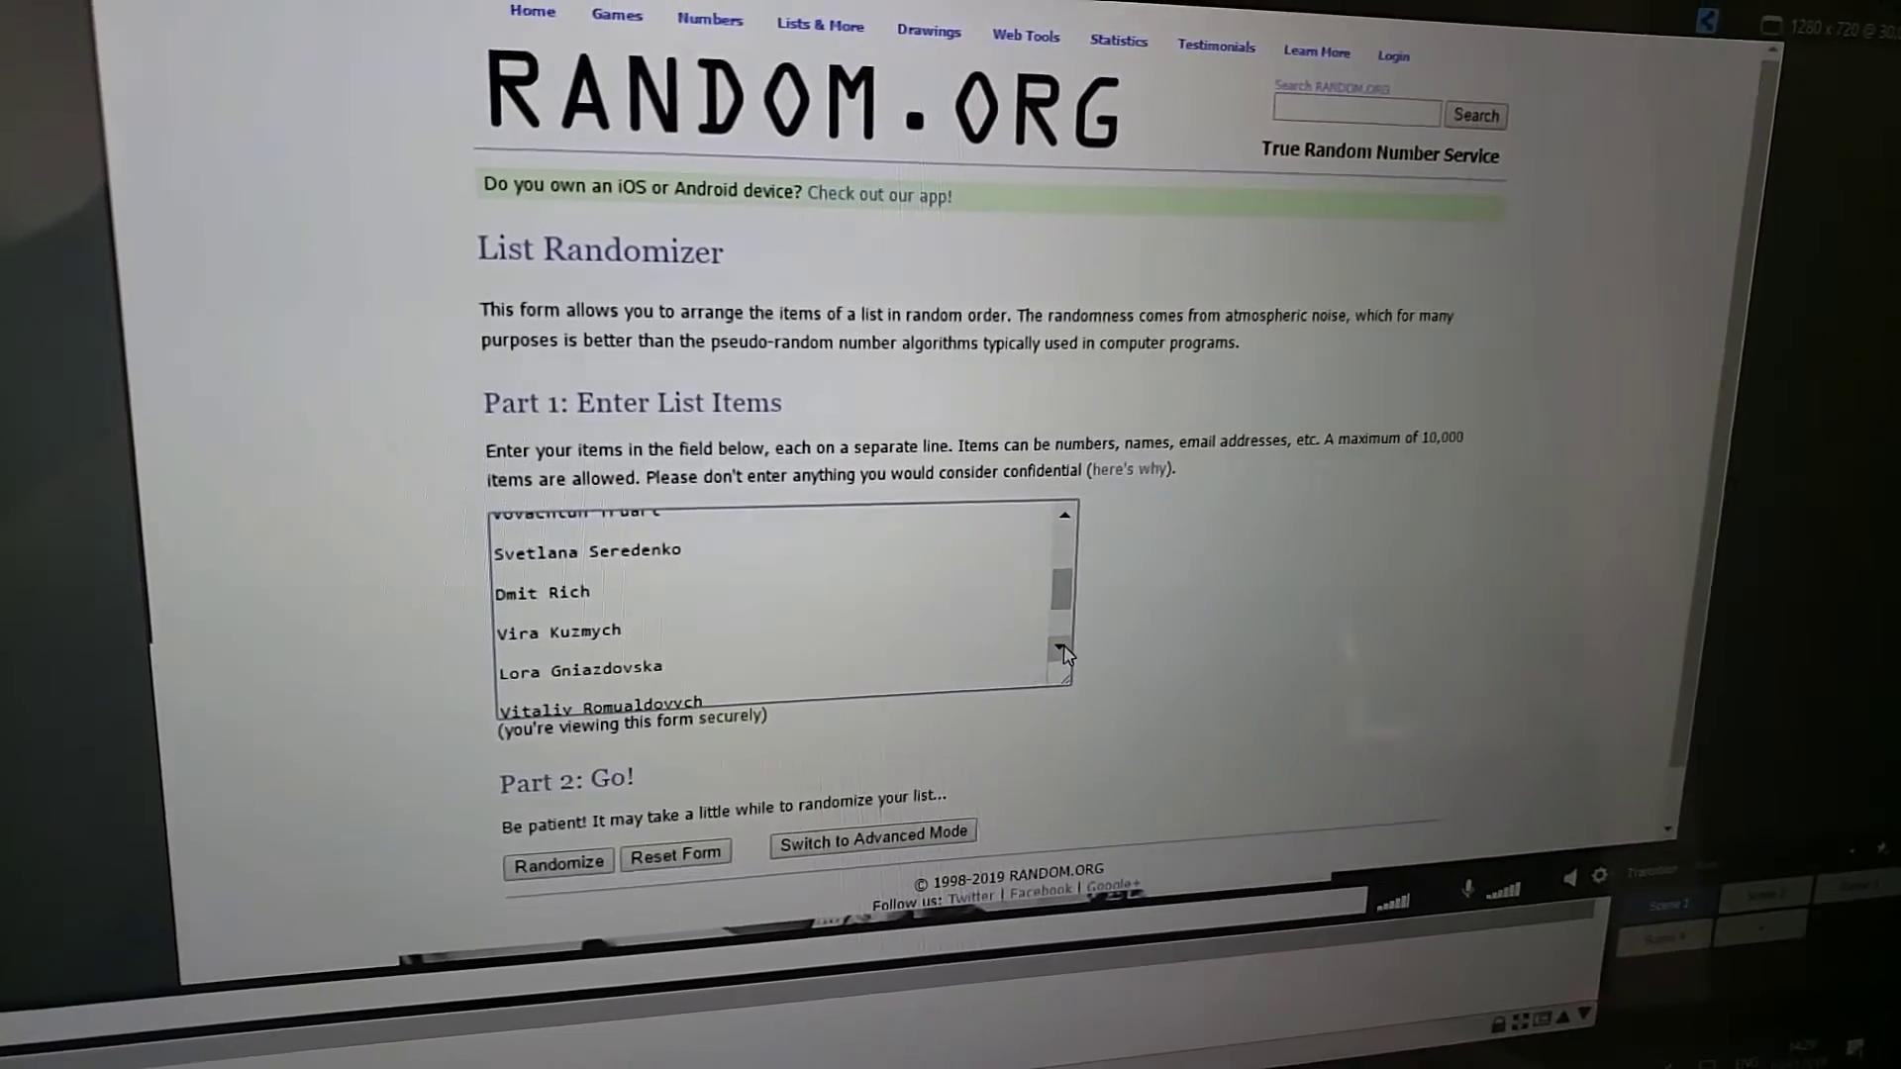
scroll("down", 3)
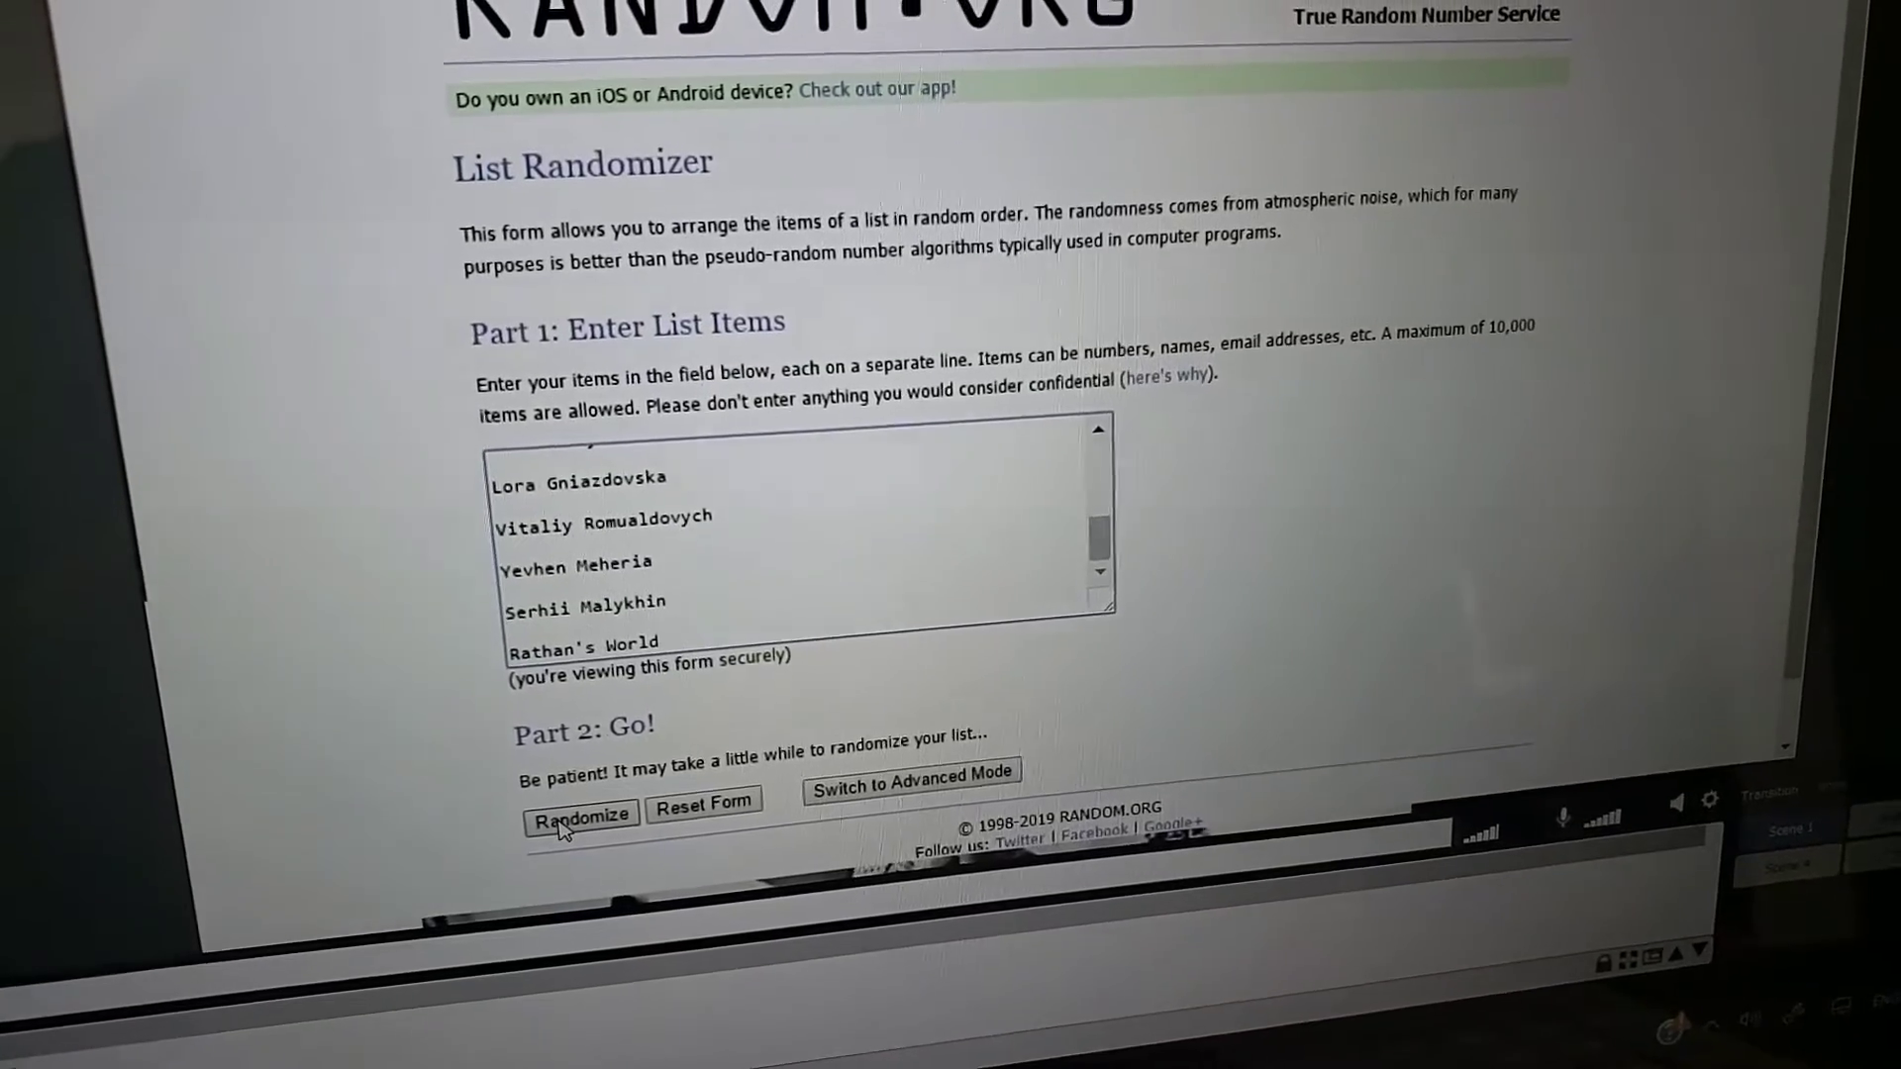
left_click(579, 815)
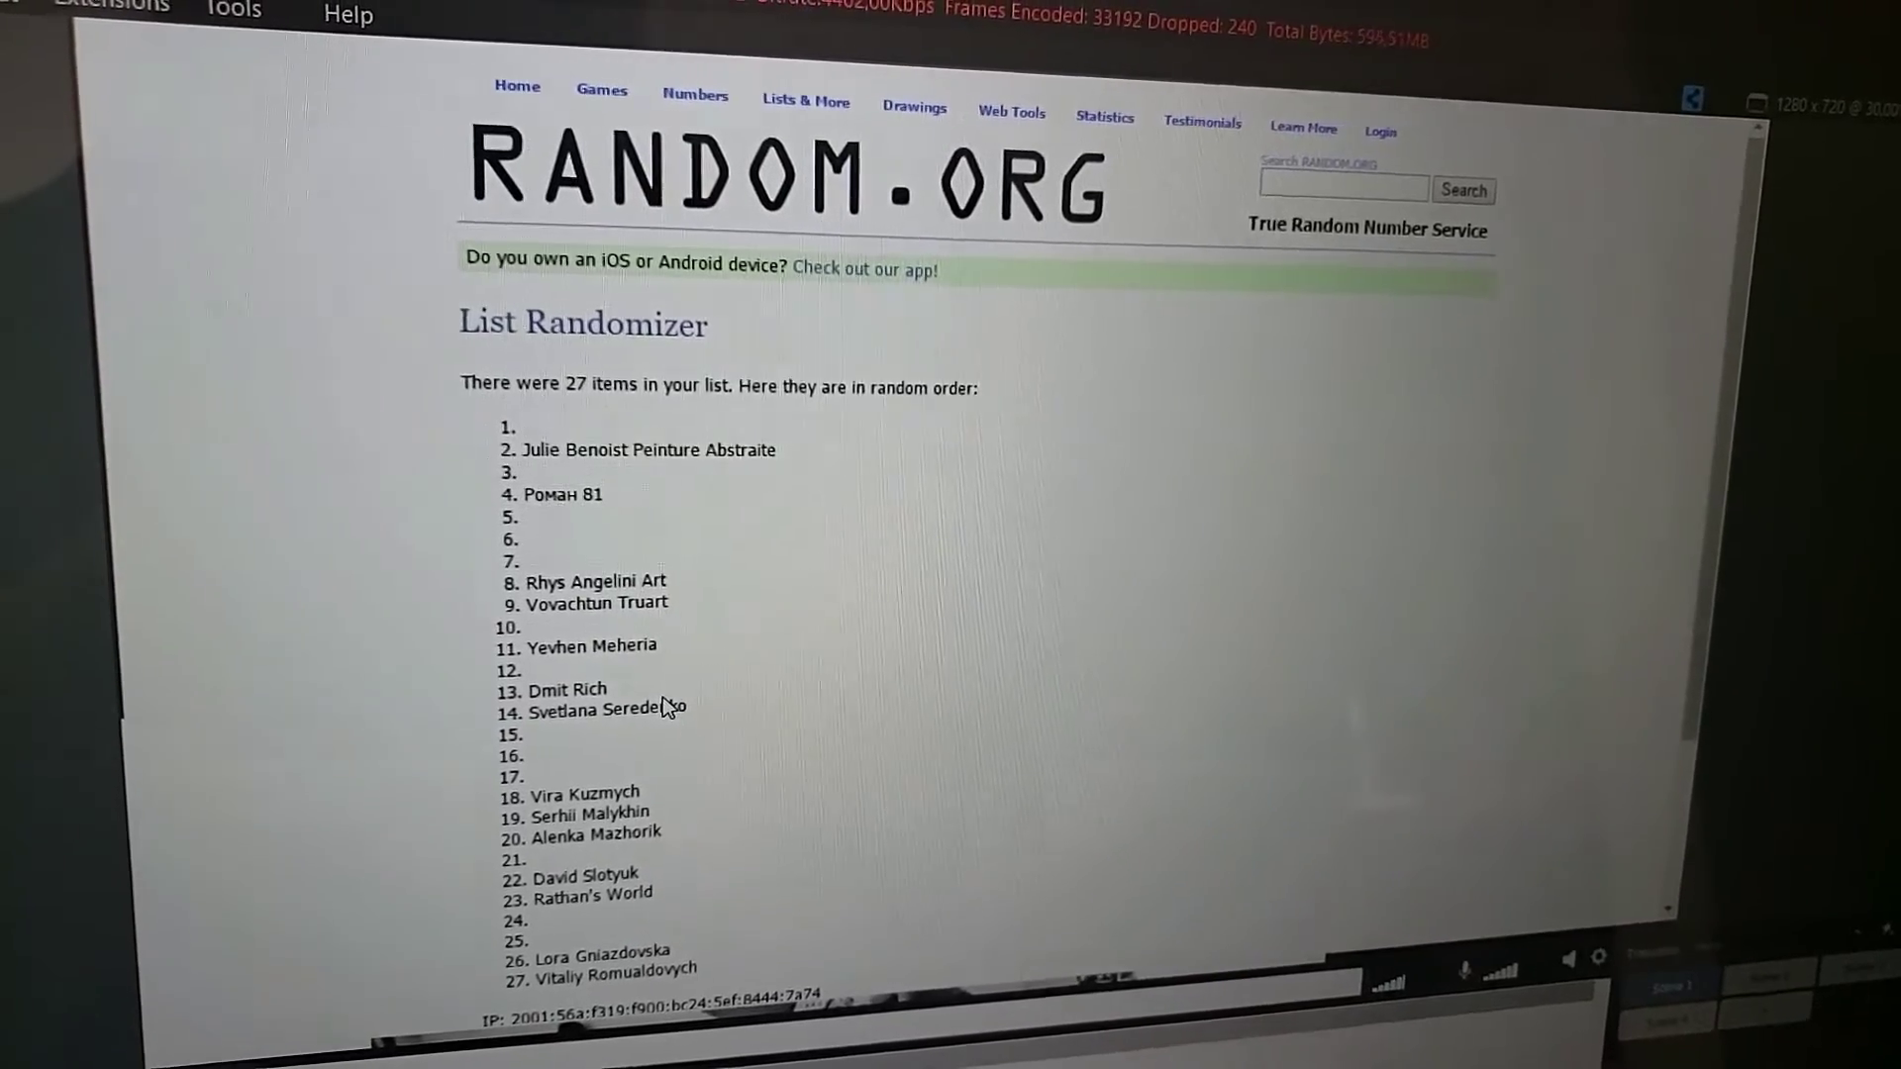
scroll("down", 3)
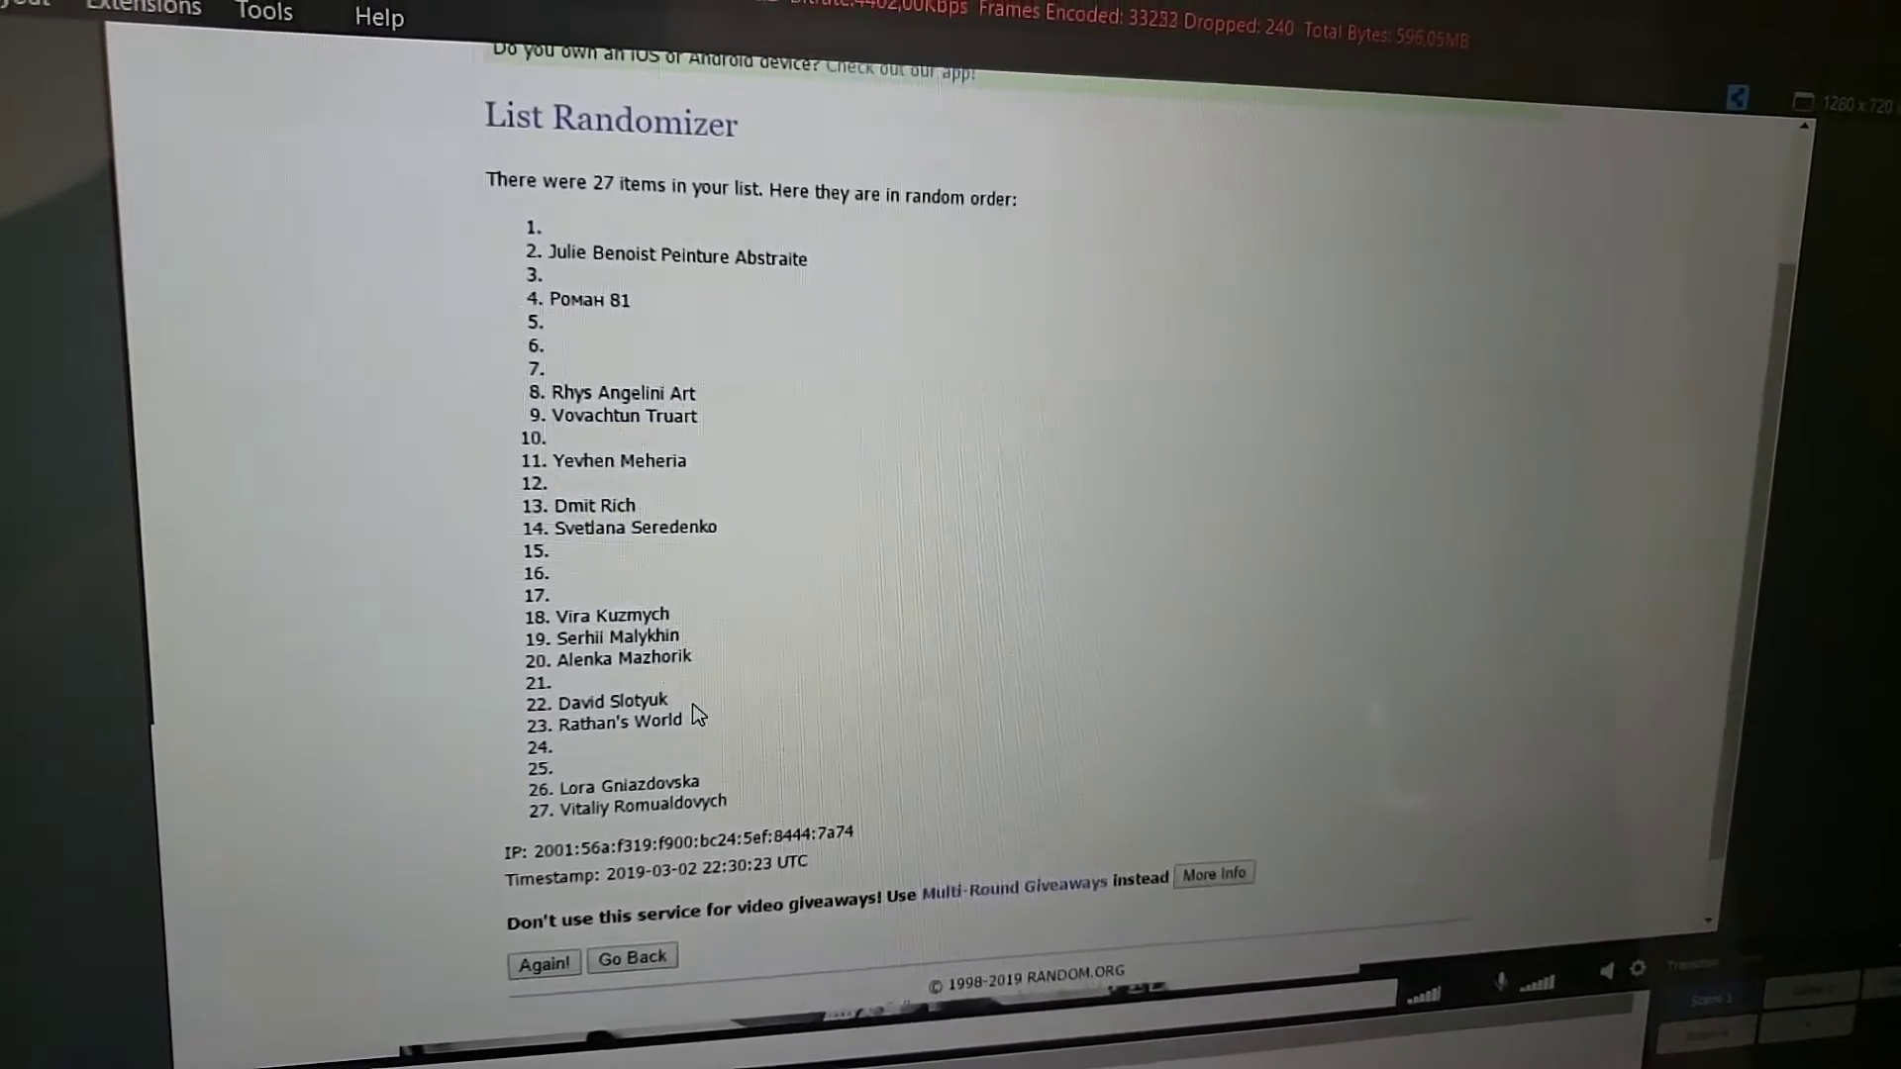